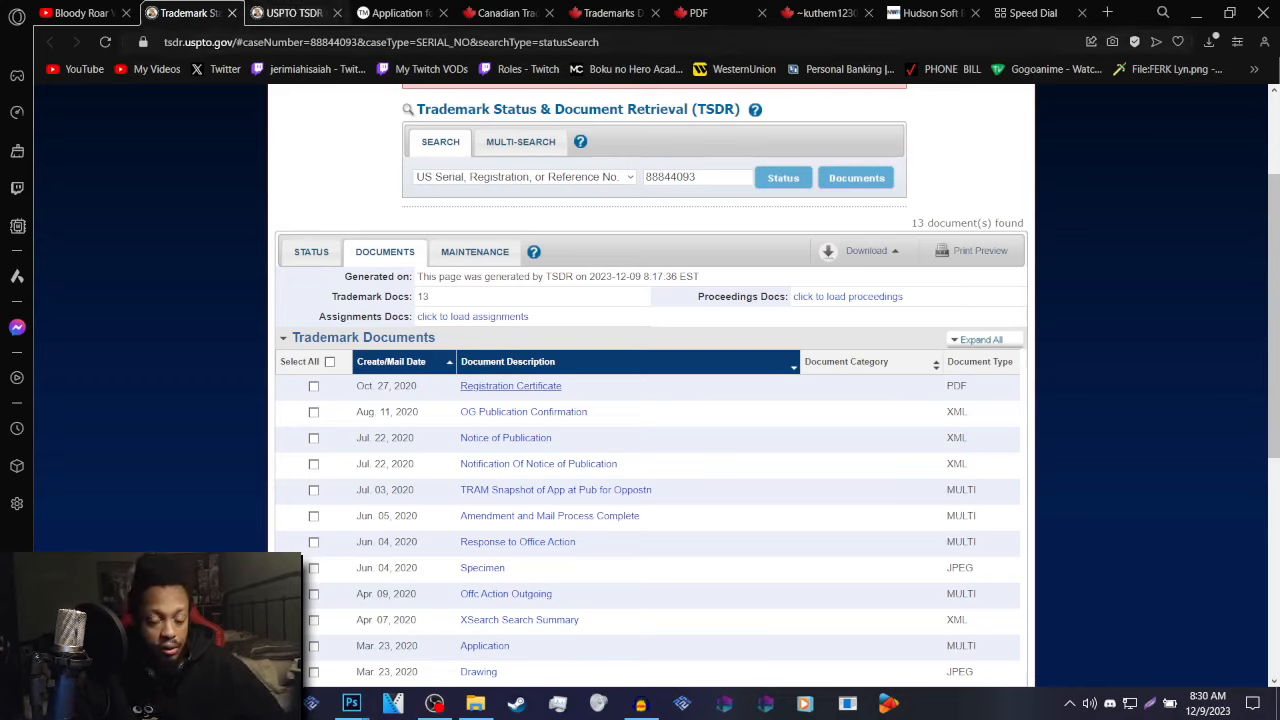
Step: Open the BLOODY ROAR USPTO registration certificate and scroll through the PDF
left_click(510, 385)
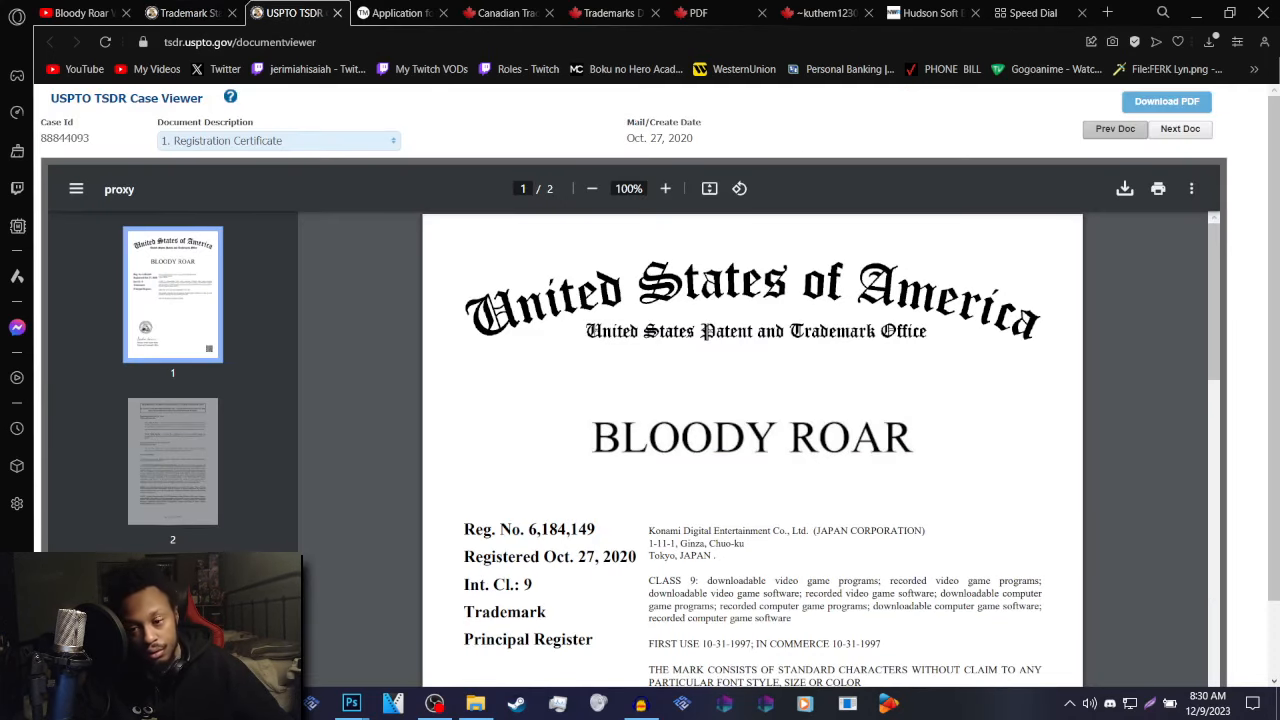
scroll("down", 3)
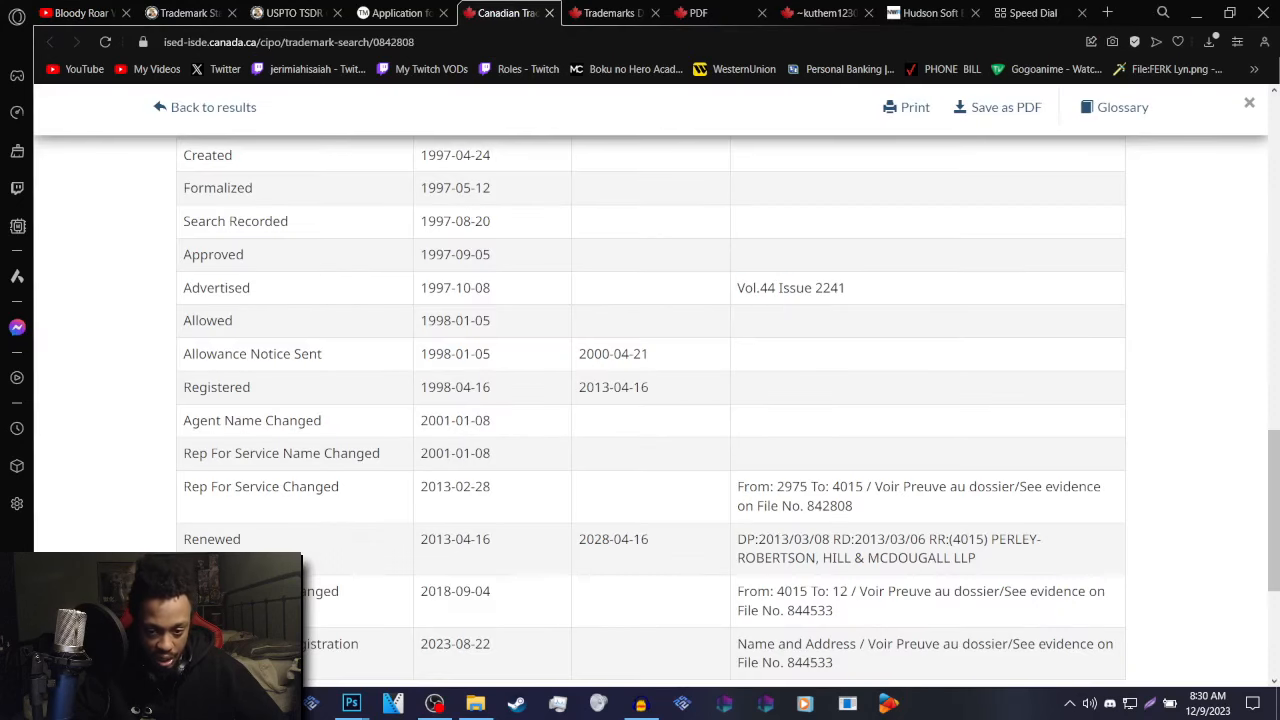
Step: Read the Recordals note on Hudson Soft's 2023 transfer to Konami, then view the merger article
scroll("down", 3)
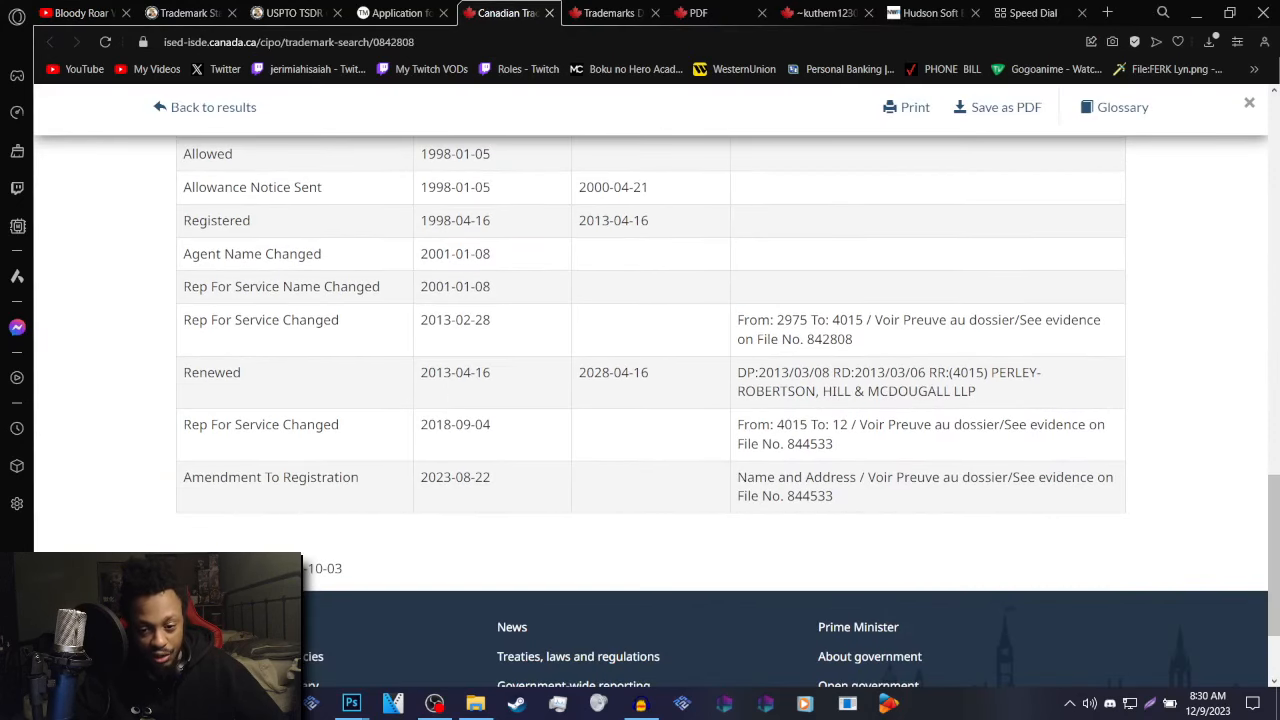
double_click(454, 477)
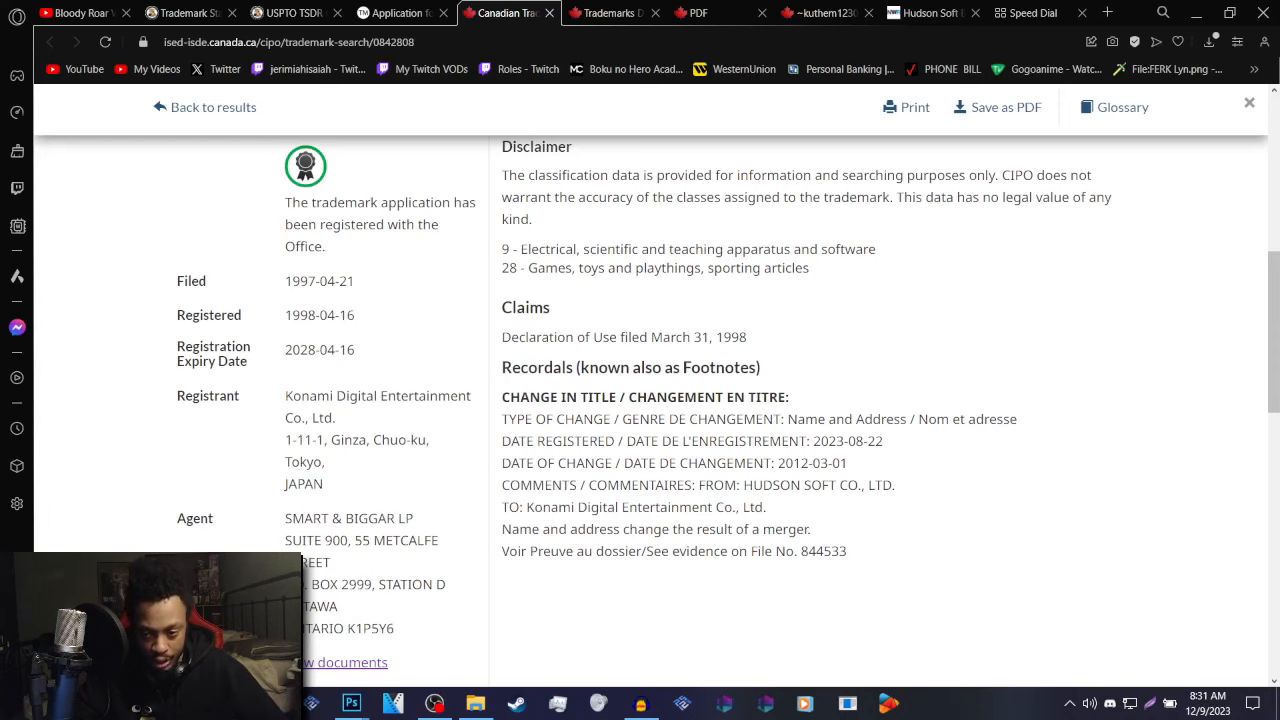
double_click(818, 485)
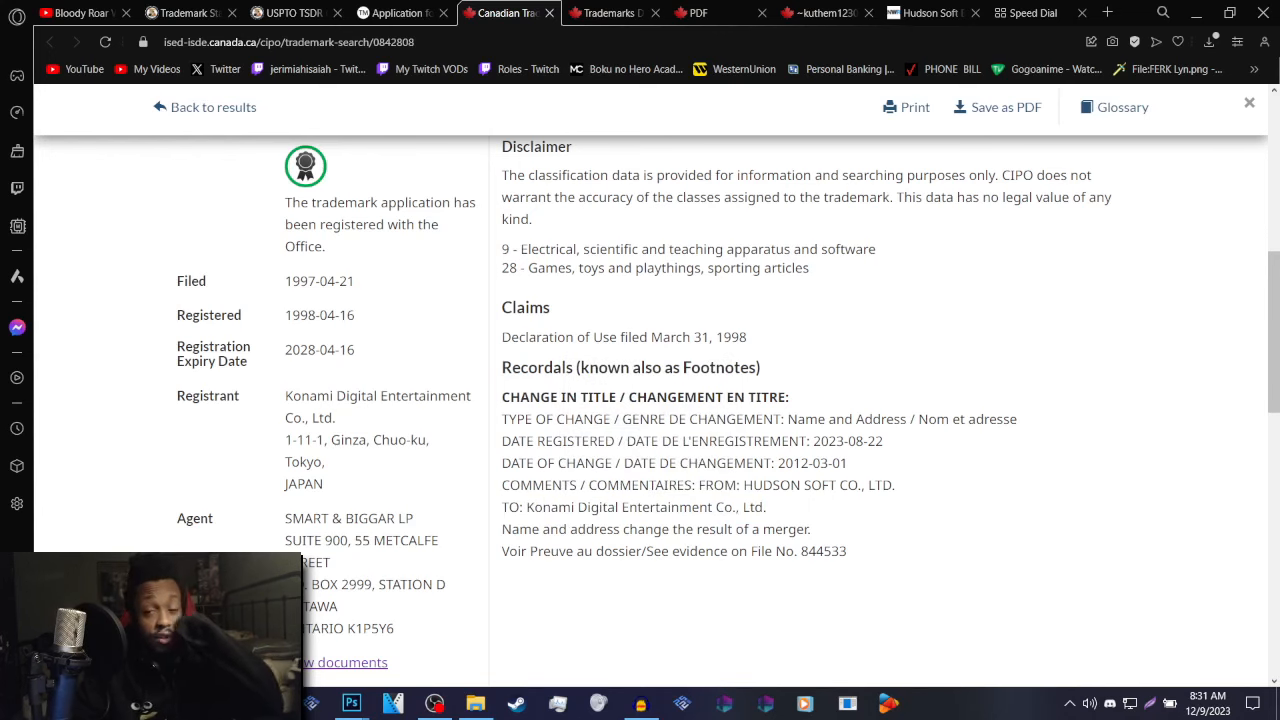
left_click(925, 12)
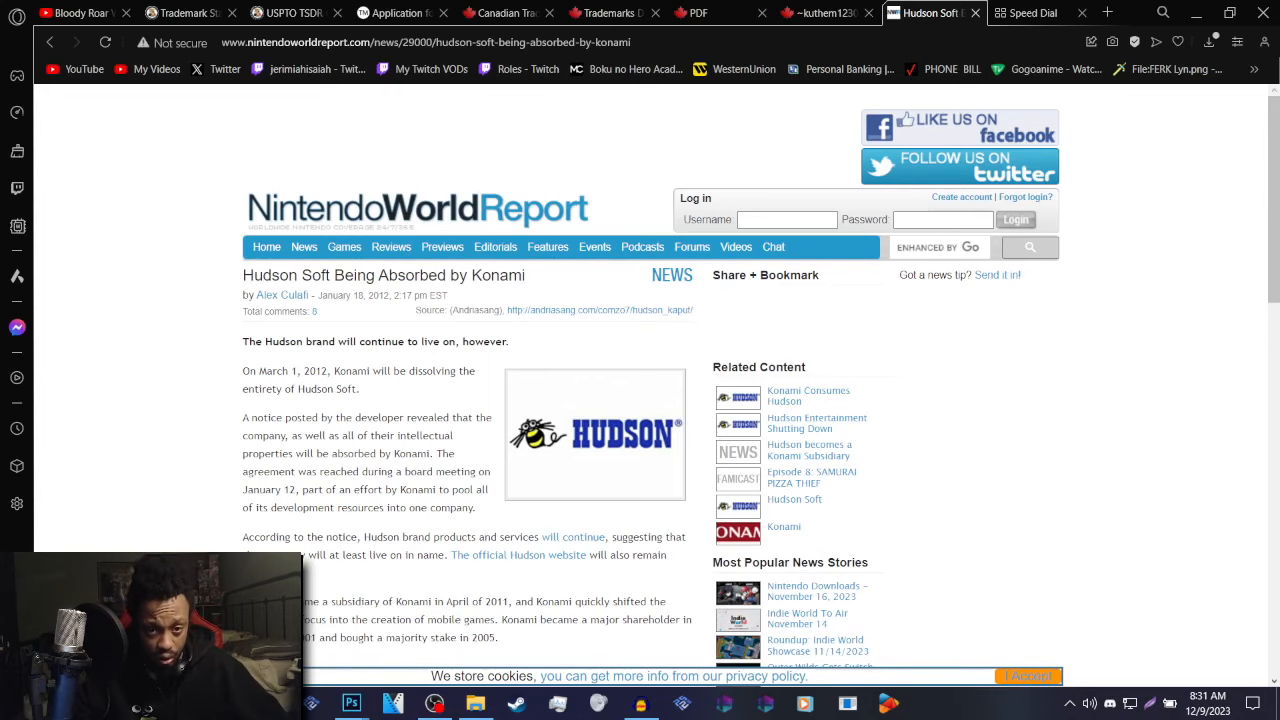
Step: Switch back to Canadian BLOODY ROAR trademark record 0842808
left_click(508, 12)
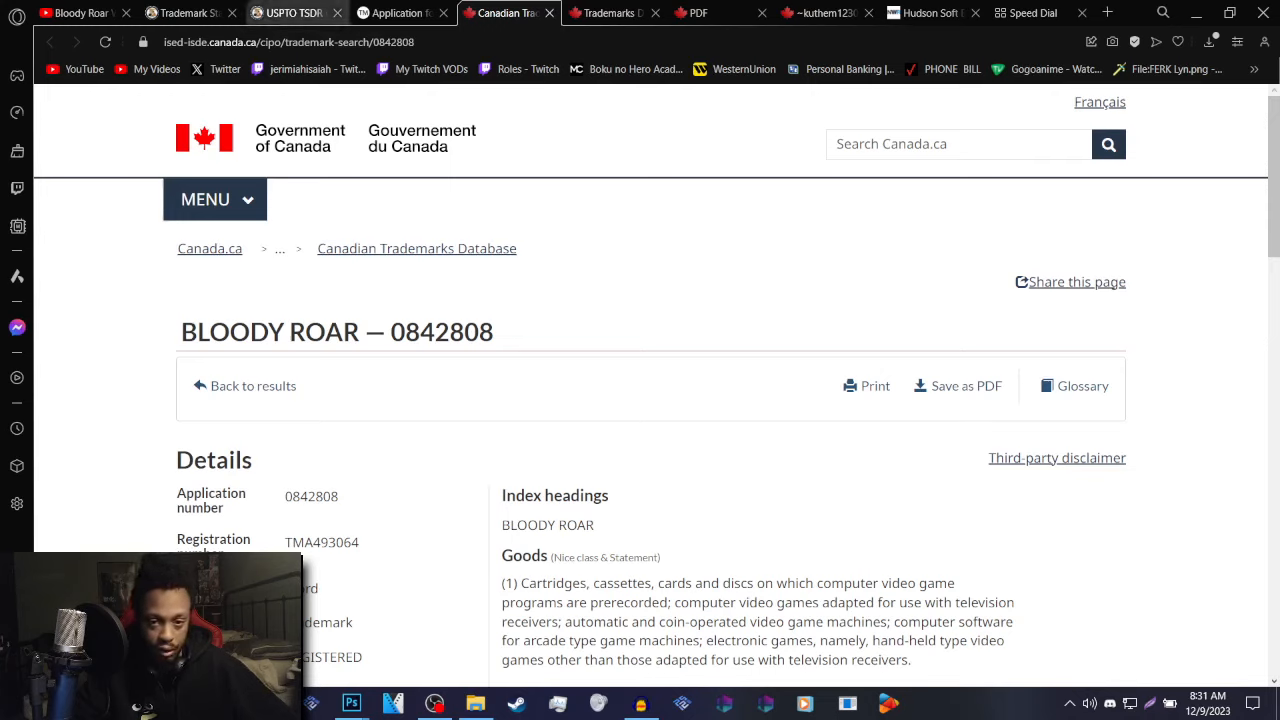
Step: Show the Bloody Roar 2 PlayStation Store specimen on the uspto.report application page
left_click(400, 13)
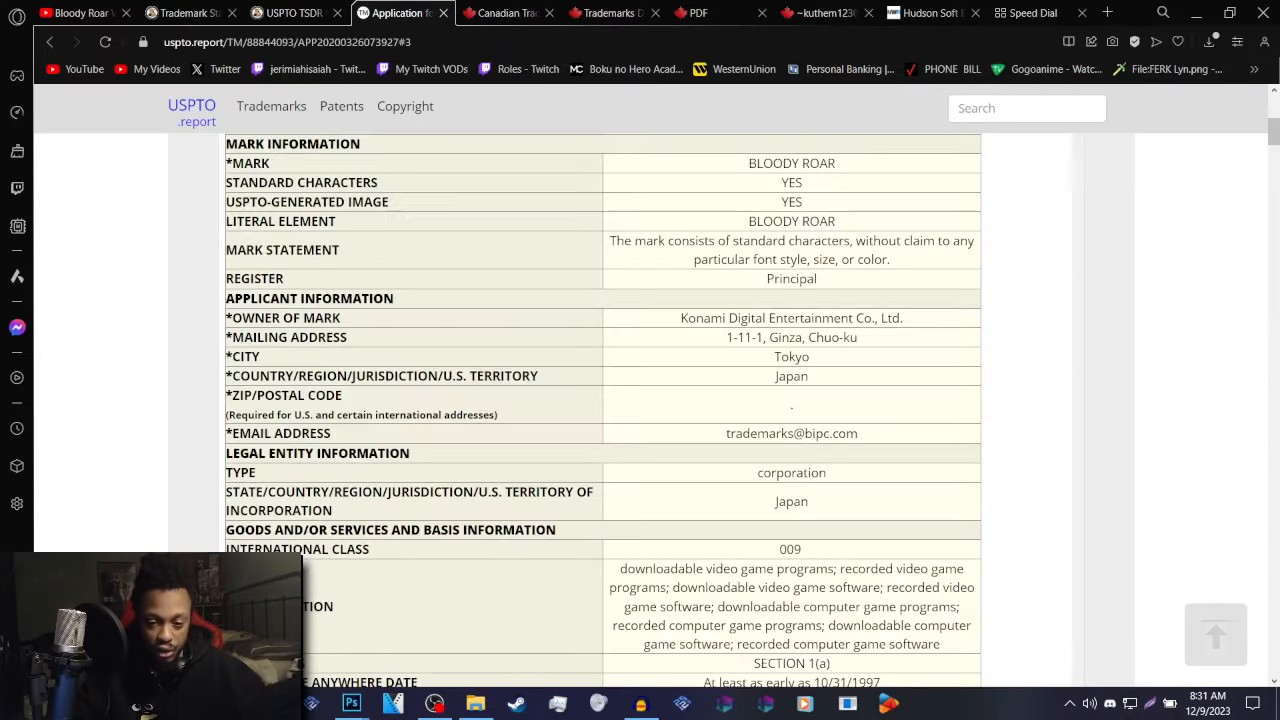
scroll("down", 3)
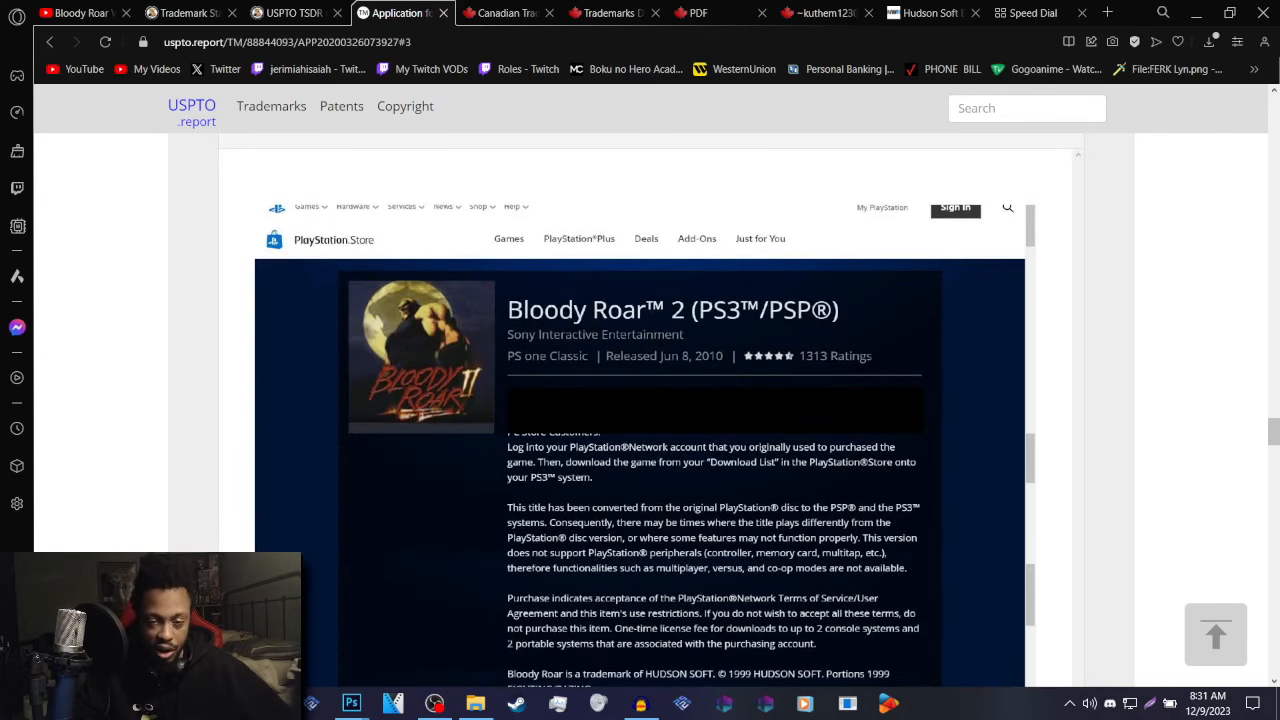
scroll("down", 3)
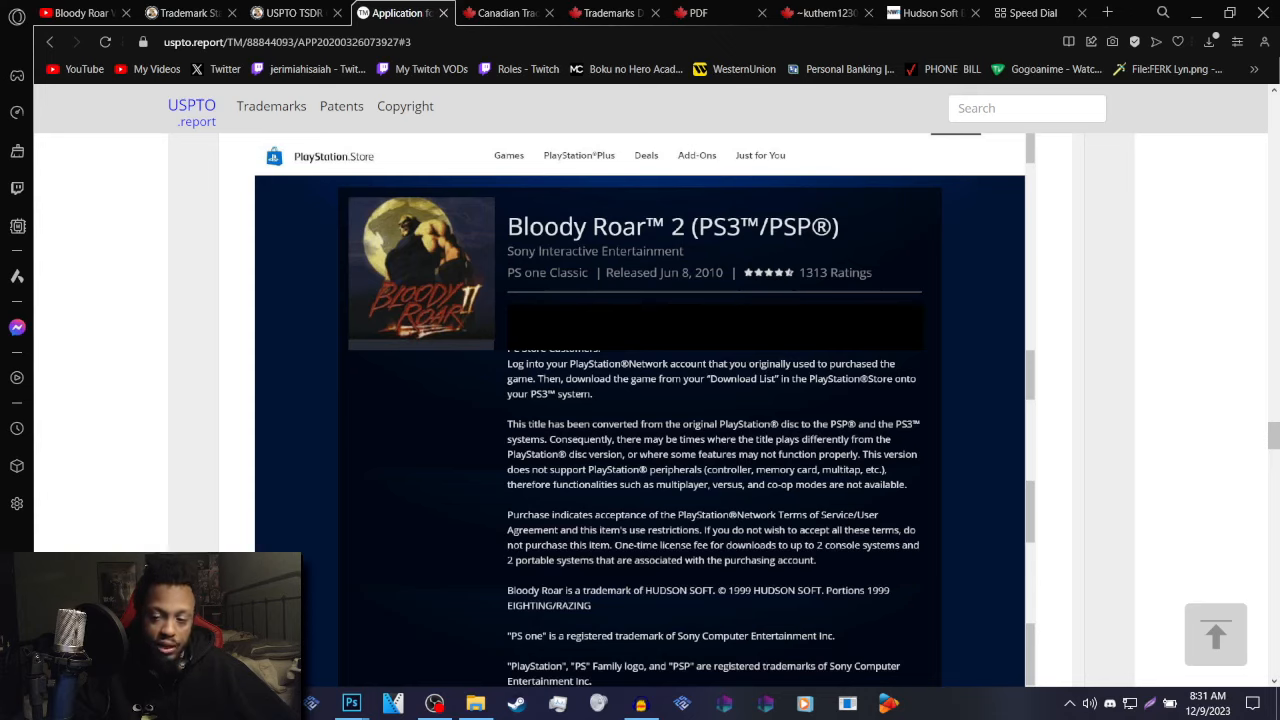
mouse_move(920, 13)
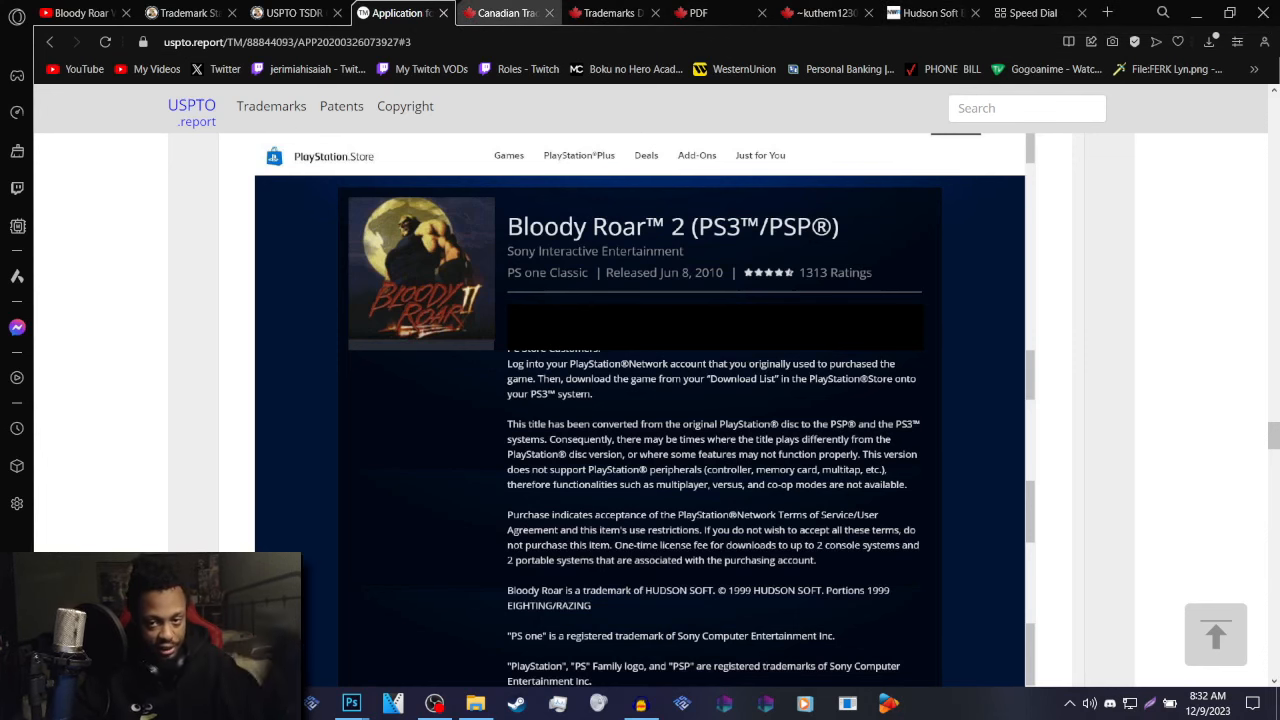
Step: Scroll the Canadian record's details, then view the Fighters Generation PAL box-art image
left_click(508, 13)
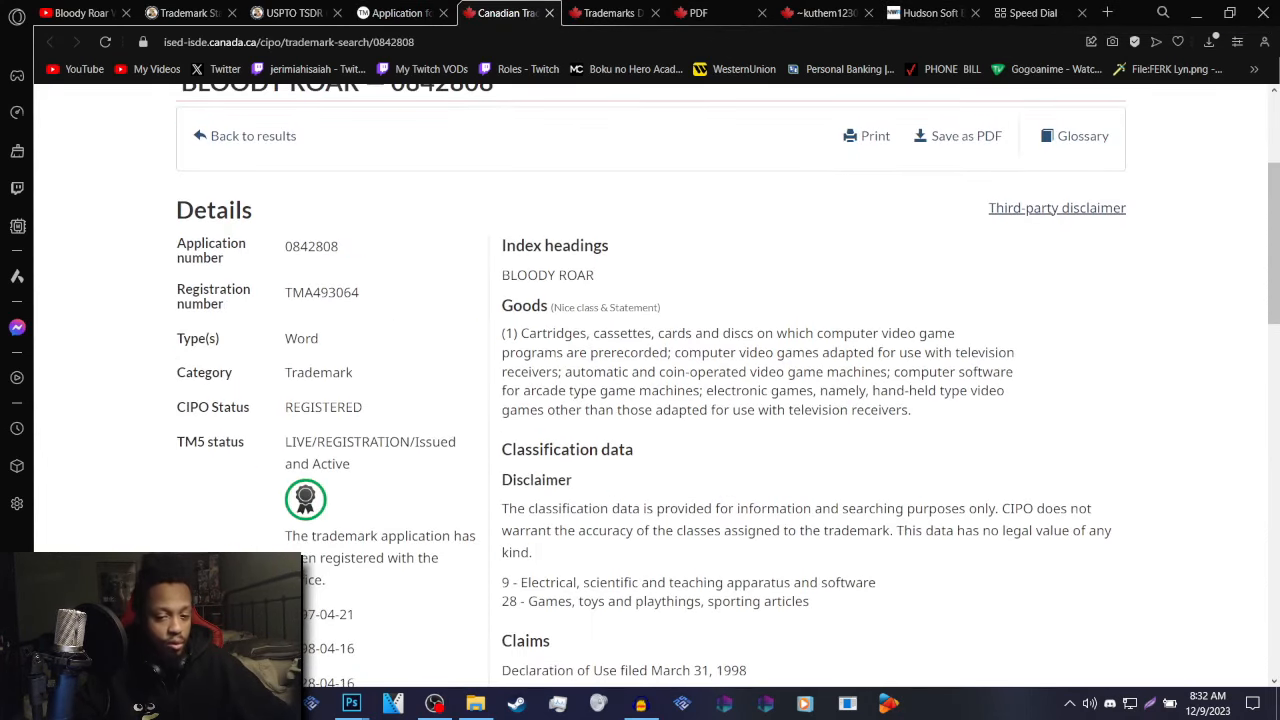
scroll("down", 3)
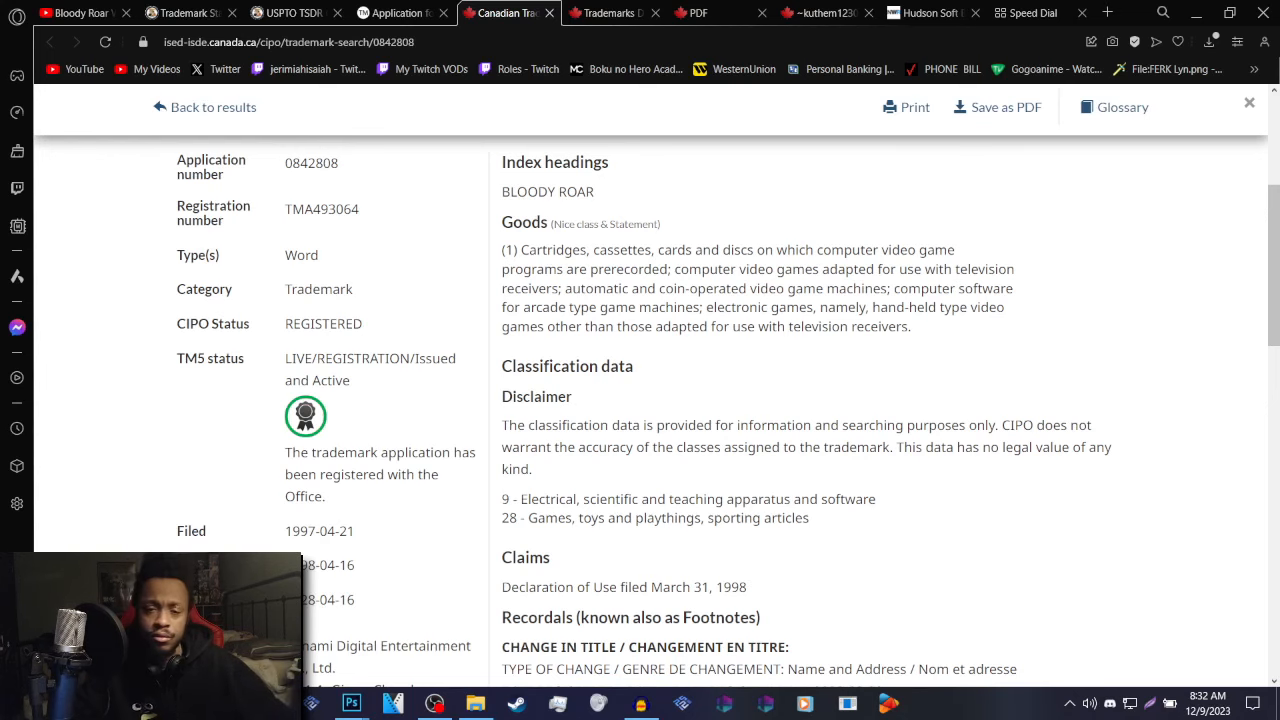
left_click(958, 12)
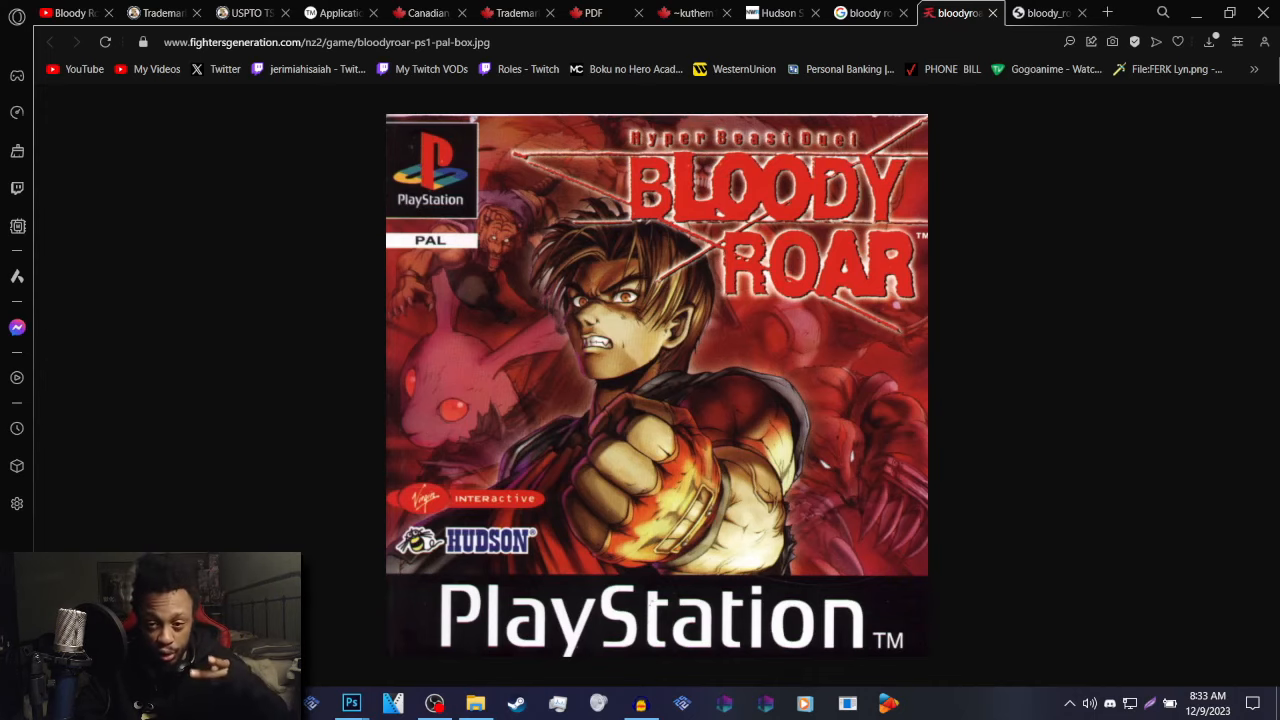
Step: Return to the uspto.report application's Bloody Roar 2 store specimen
left_click(1045, 12)
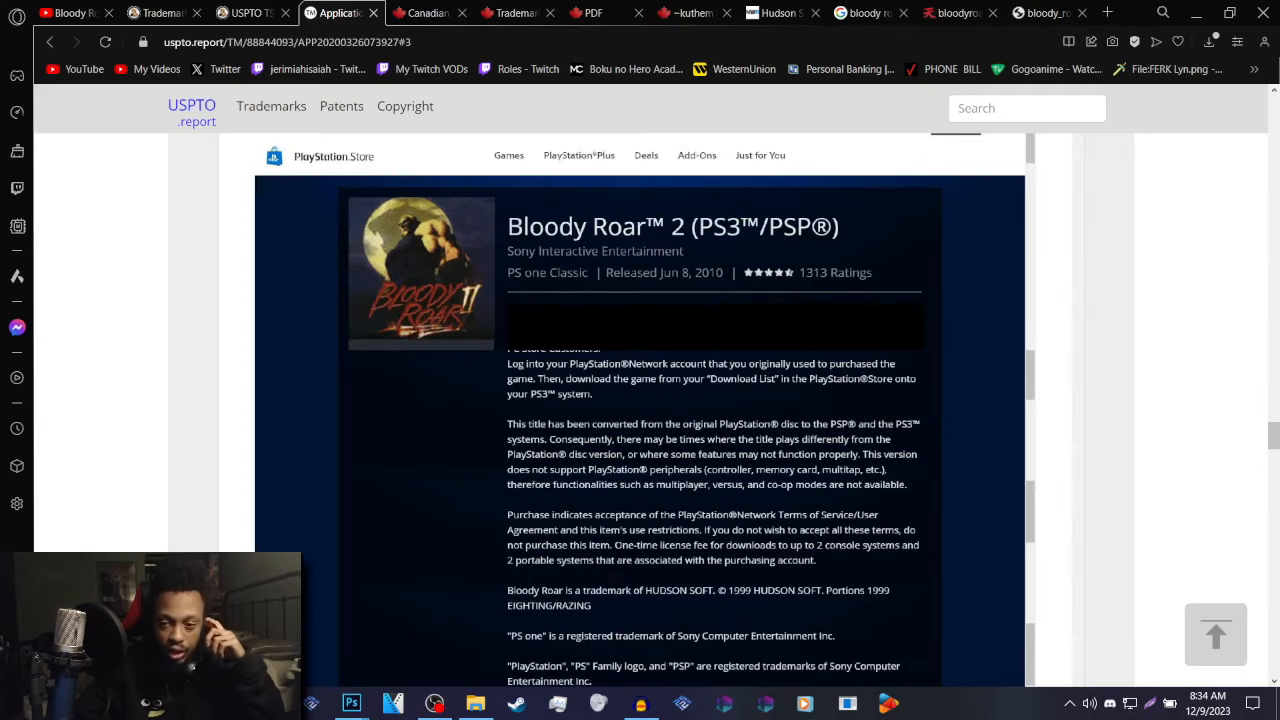
Step: View the Bloody Roar PS3/PSP specimen, then open the Smart & Biggar merger letter PDF
scroll("down", 3)
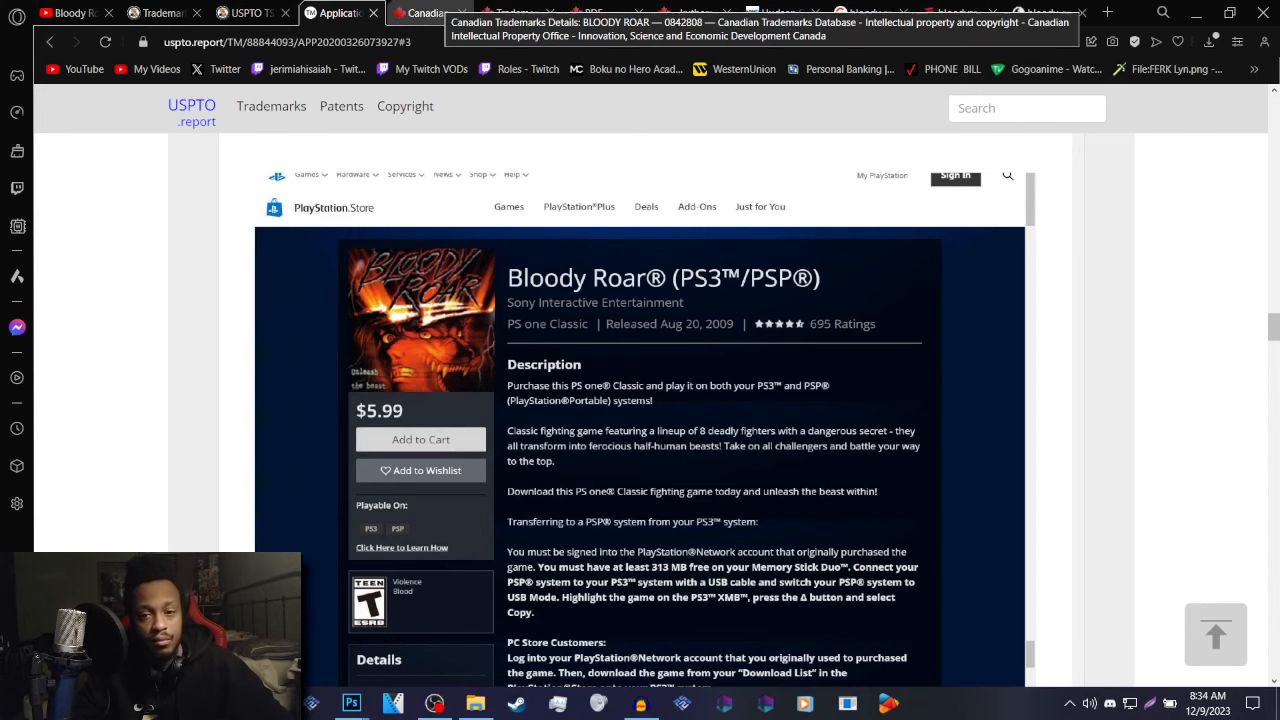
left_click(680, 12)
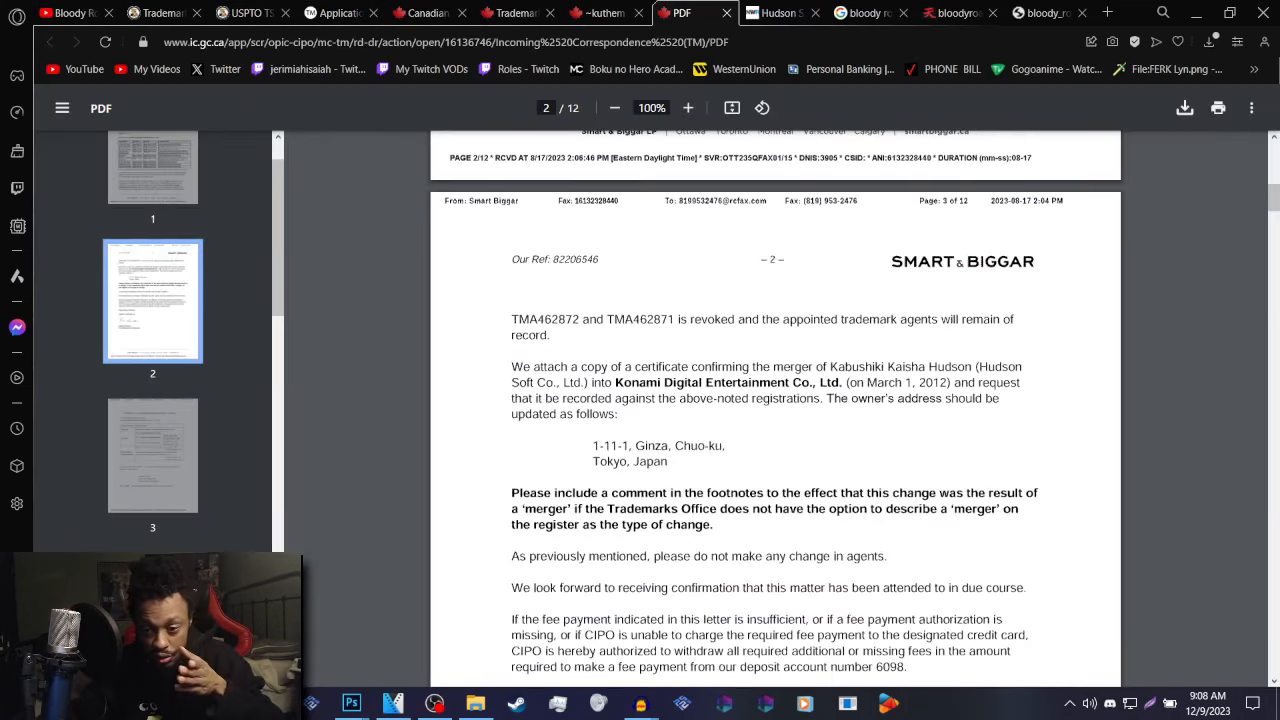